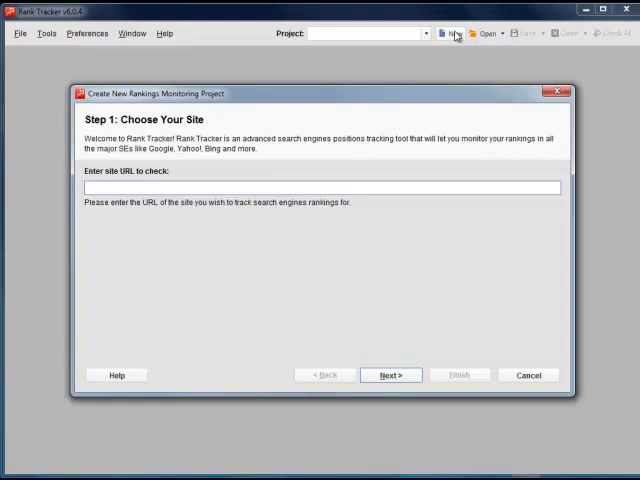
{"action": "mouse_move", "coordinate": [458, 75]}
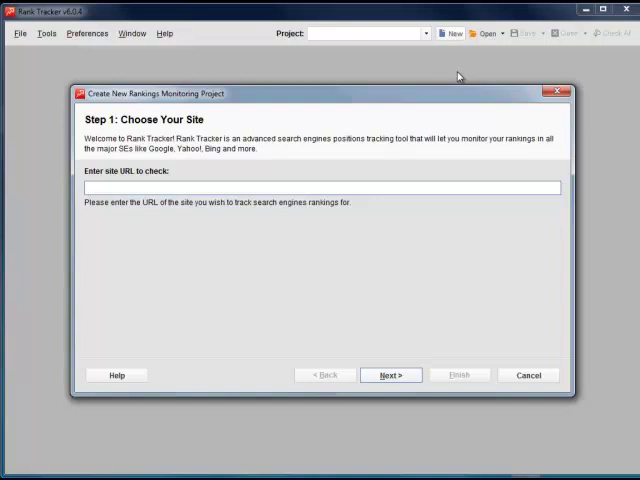
{"action": "type", "text": "www.teavana"}
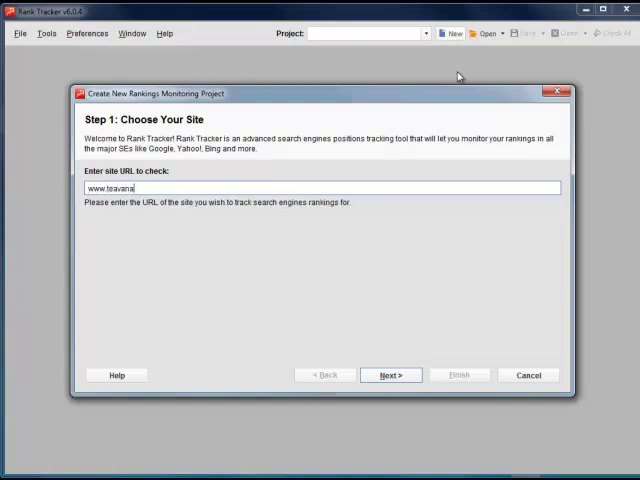
{"action": "left_click", "coordinate": [388, 375]}
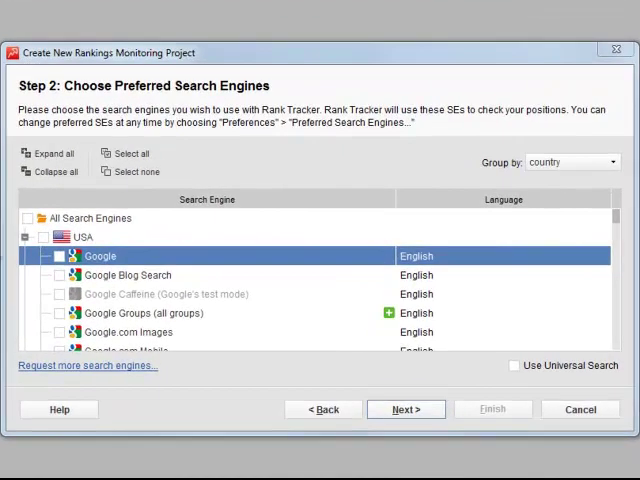
{"action": "scroll", "scroll_direction": "down", "scroll_amount": 3}
{"action": "type", "text": "tea"}
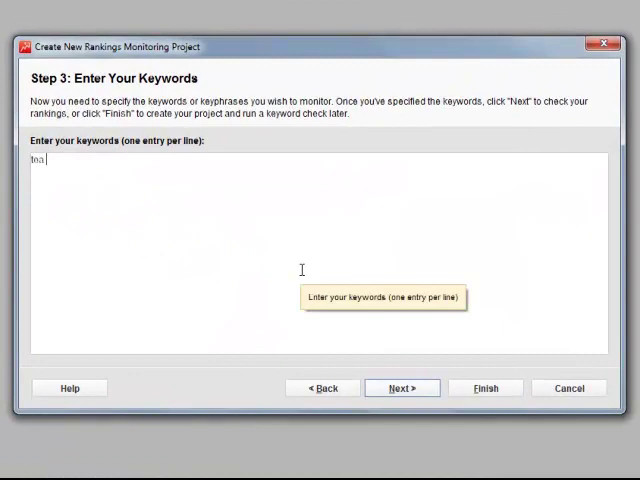
{"action": "type", "text": "shop"}
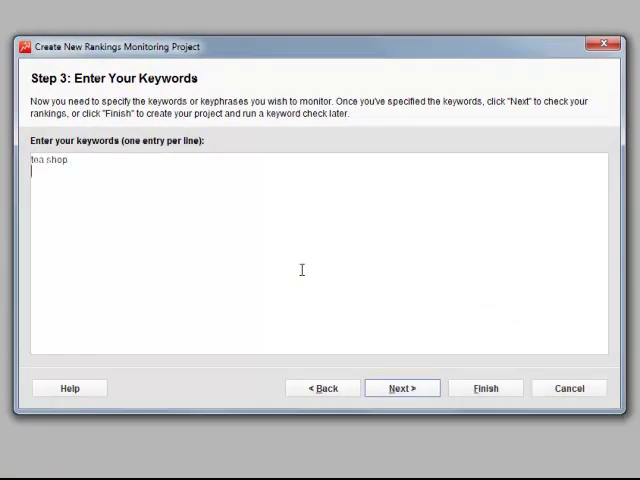
{"action": "right_click", "coordinate": [50, 175]}
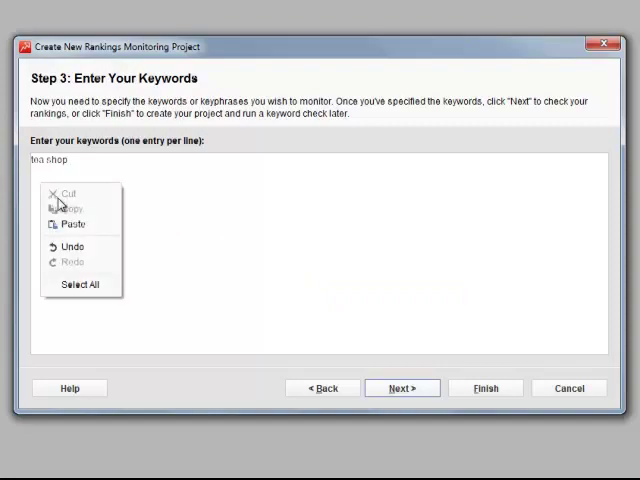
{"action": "left_click", "coordinate": [72, 223]}
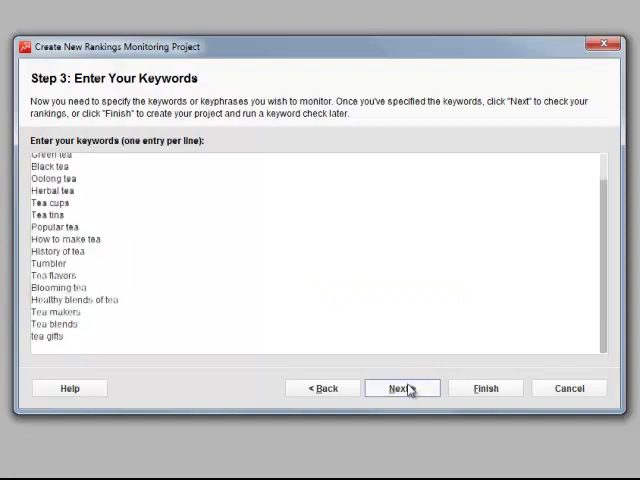
Step: Run the rankings check and open the finished teavana.com project
{"action": "left_click", "coordinate": [401, 388]}
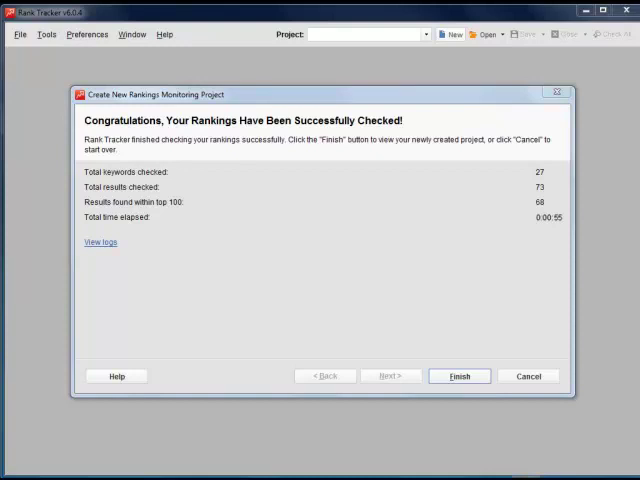
{"action": "left_click", "coordinate": [459, 375]}
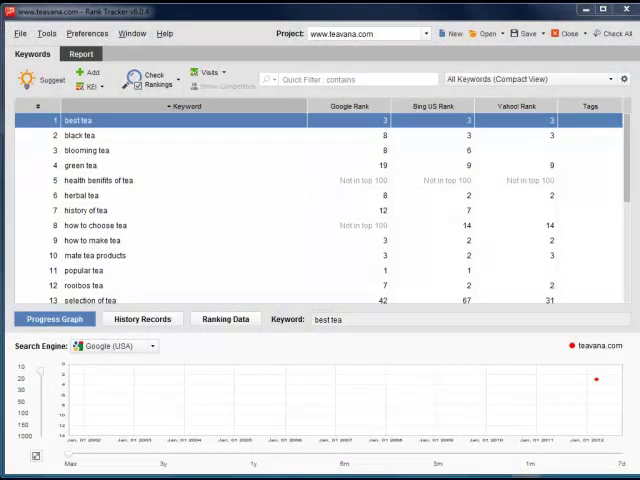
{"action": "left_click", "coordinate": [349, 105]}
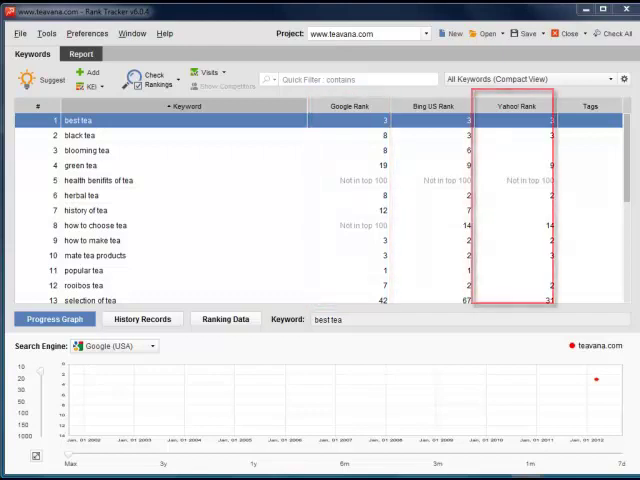
{"action": "left_click", "coordinate": [444, 106]}
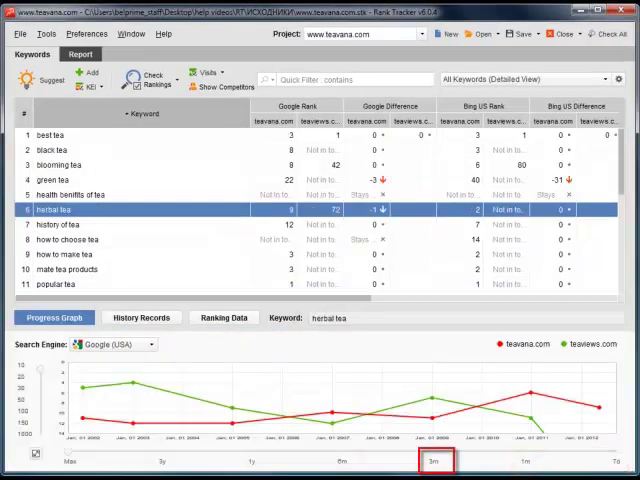
Step: Show teavana.com alone with Google, Bing and Yahoo ranks, differences and visibility per keyword
{"action": "left_click", "coordinate": [342, 461]}
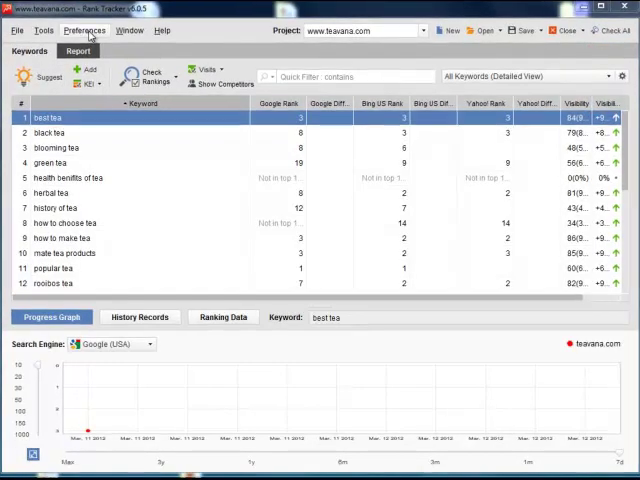
Step: In workspace settings, make Google Rank, Difference, URL Found and Check Date visible columns
{"action": "left_click", "coordinate": [83, 29]}
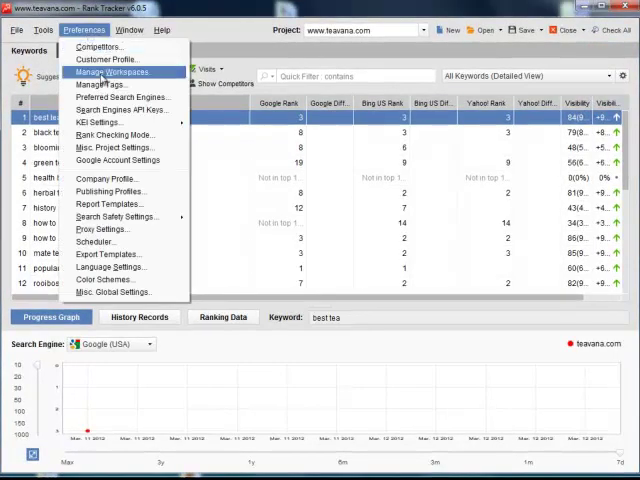
{"action": "left_click", "coordinate": [110, 72]}
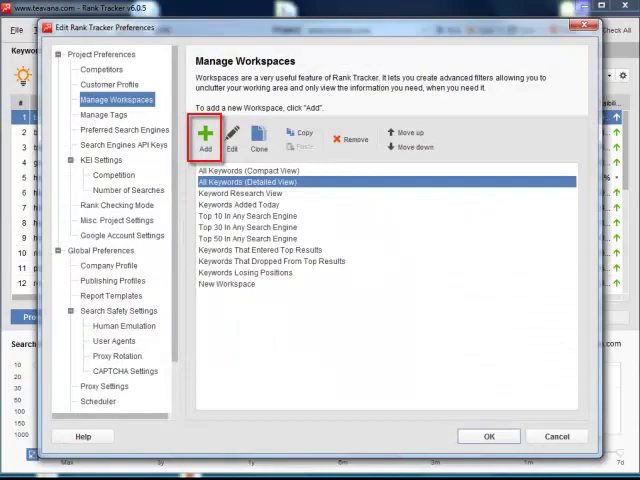
{"action": "left_click", "coordinate": [205, 135]}
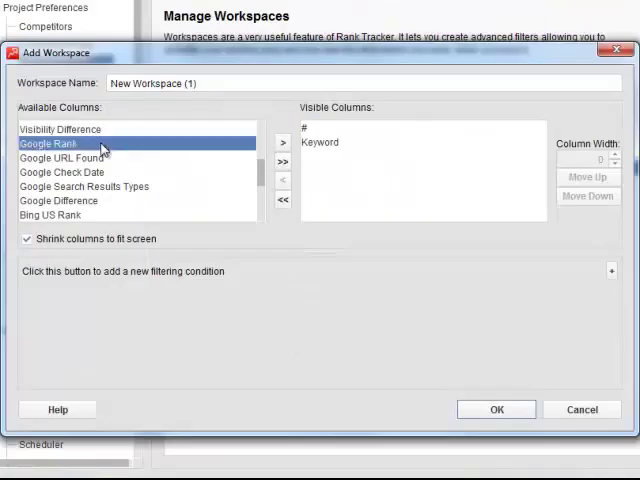
{"action": "left_click", "coordinate": [282, 142]}
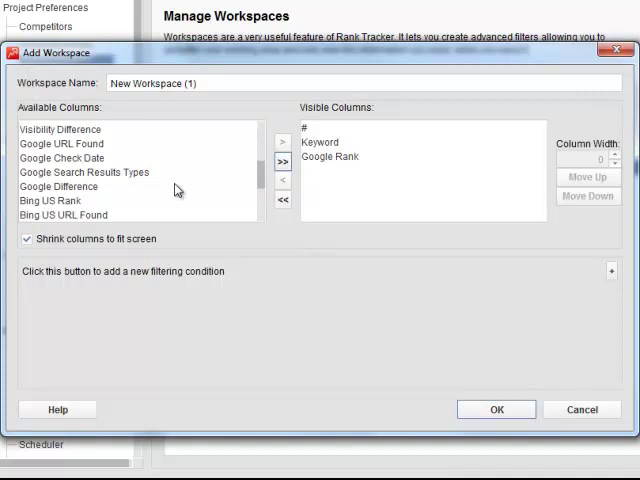
{"action": "left_click", "coordinate": [282, 141]}
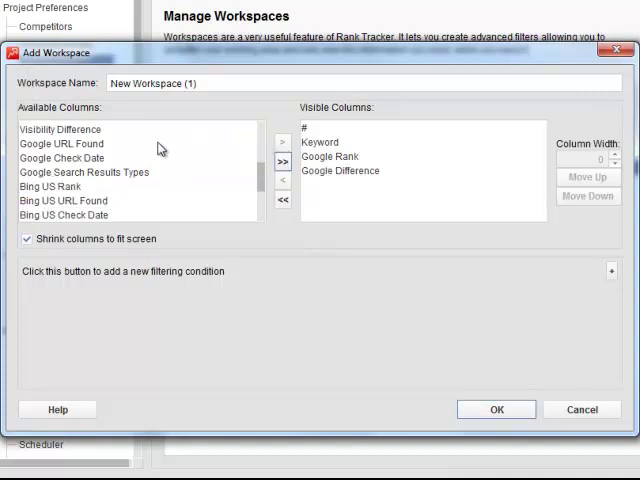
{"action": "left_click", "coordinate": [283, 142]}
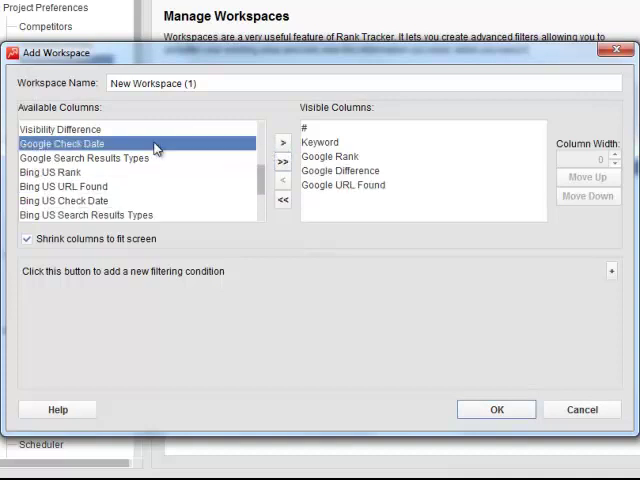
{"action": "left_click", "coordinate": [283, 142]}
{"action": "type", "text": "G"}
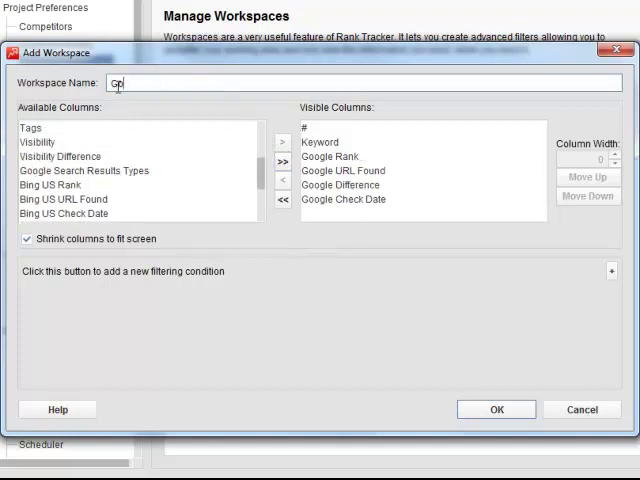
Step: Name the new workspace 'Google Results'
{"action": "type", "text": "oogle Result"}
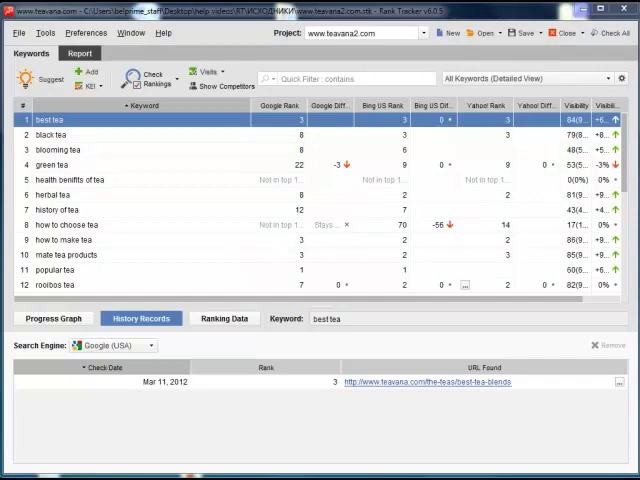
Step: Add a daily scheduler task that checks search engine rankings
{"action": "left_click", "coordinate": [85, 32]}
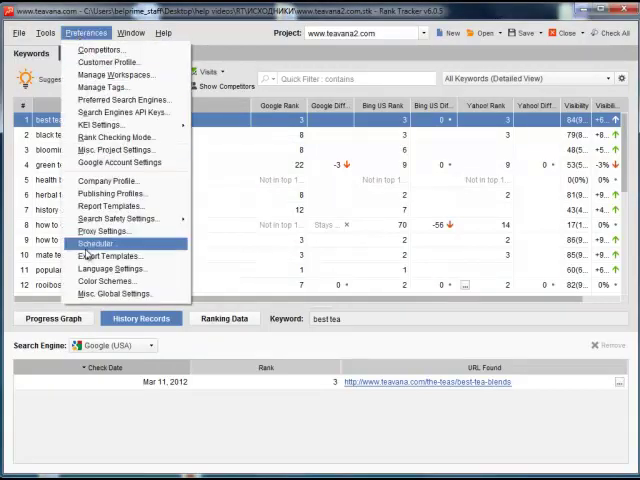
{"action": "left_click", "coordinate": [95, 243]}
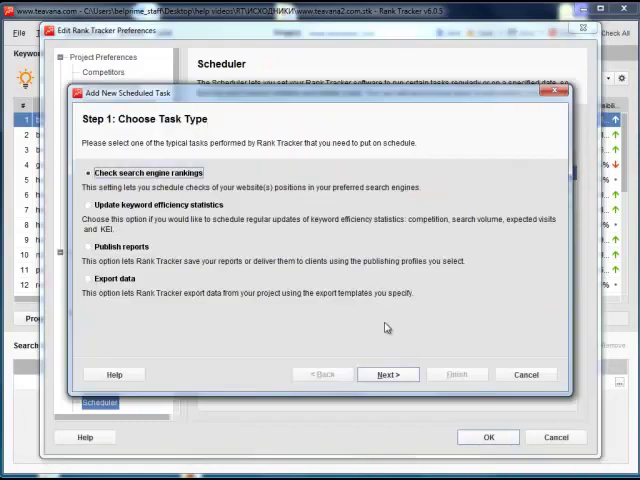
{"action": "left_click", "coordinate": [387, 374]}
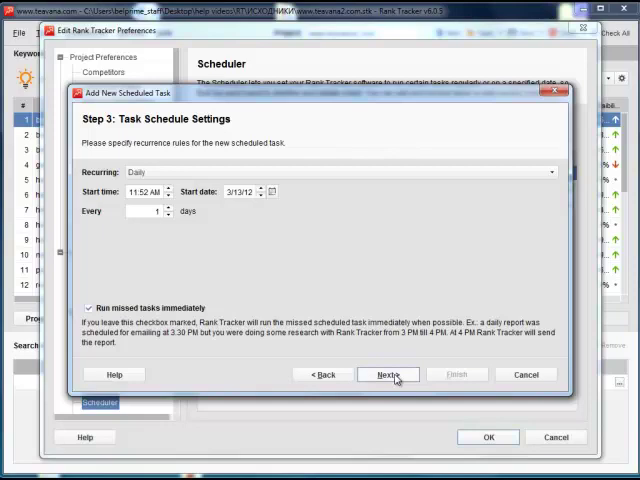
{"action": "left_click", "coordinate": [387, 374]}
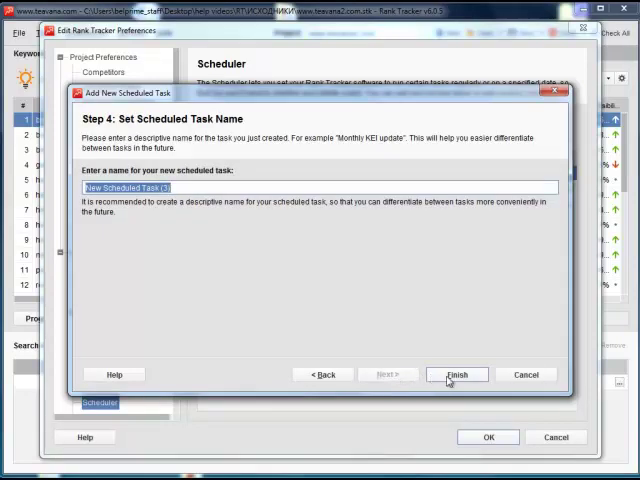
{"action": "mouse_move", "coordinate": [457, 374]}
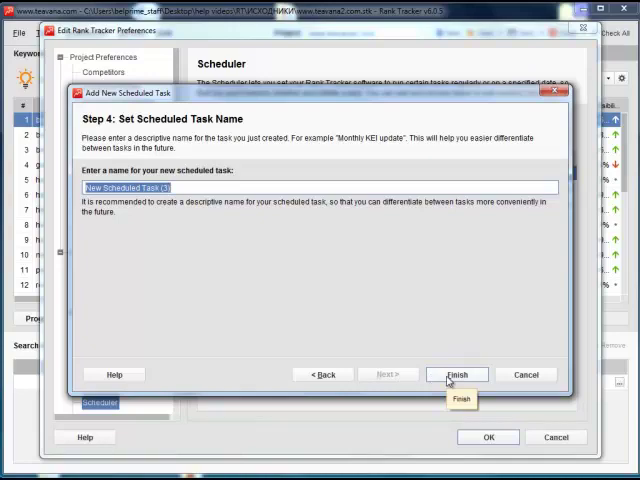
{"action": "left_click", "coordinate": [457, 374]}
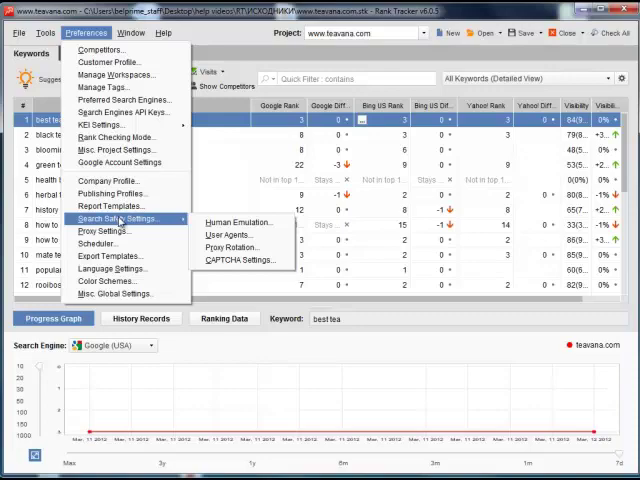
Step: Review the Proxy Rotation settings, then view the Search Engines API Keys page
{"action": "left_click", "coordinate": [237, 222]}
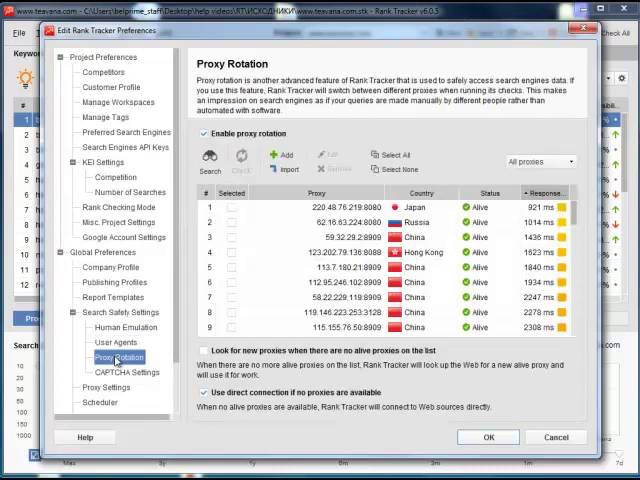
{"action": "left_click", "coordinate": [126, 147]}
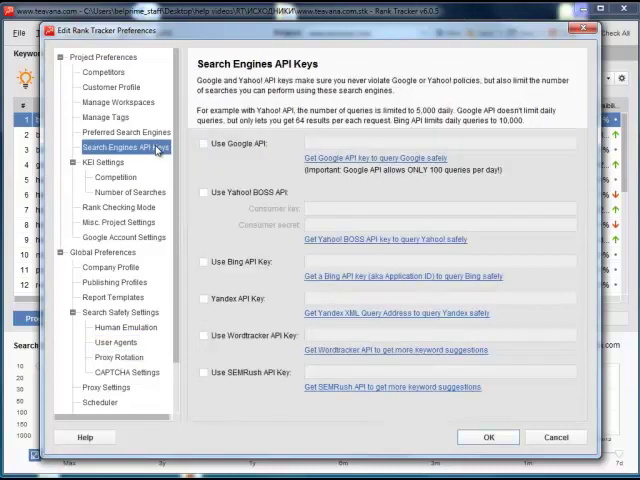